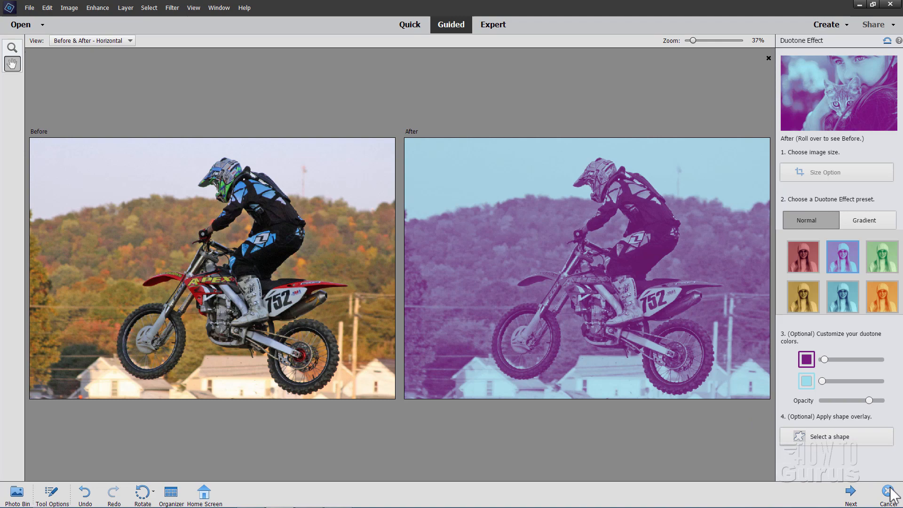
# Cancel the purple duotone and reopen the Duotone Effect guided edit on the motocross photo.
pyautogui.click(890, 491)
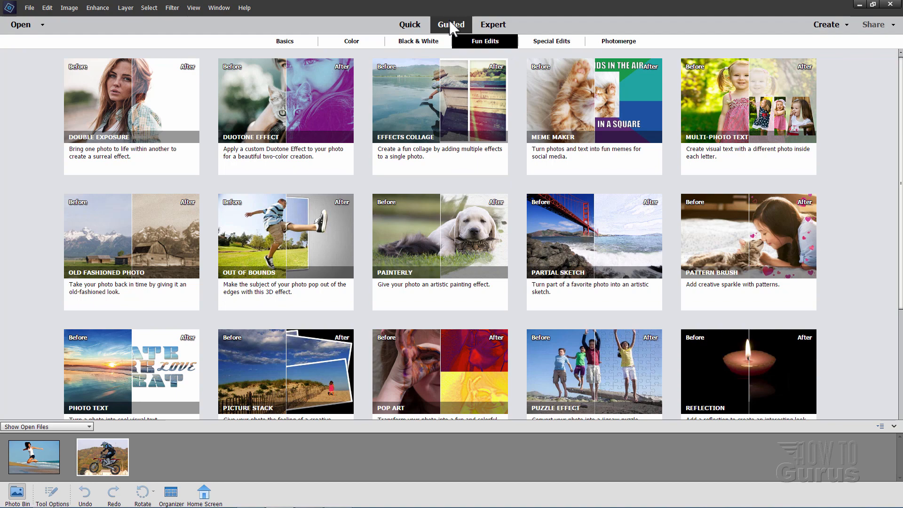
pyautogui.moveTo(104, 439)
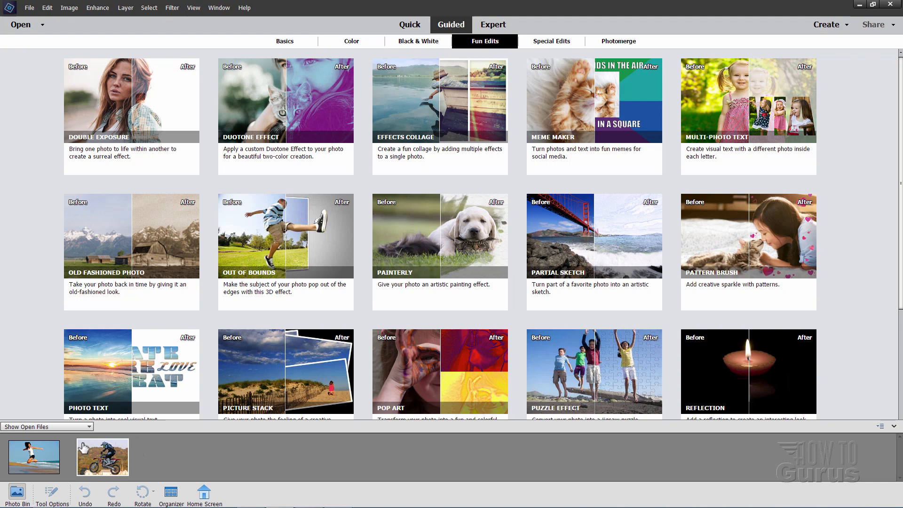
pyautogui.click(285, 100)
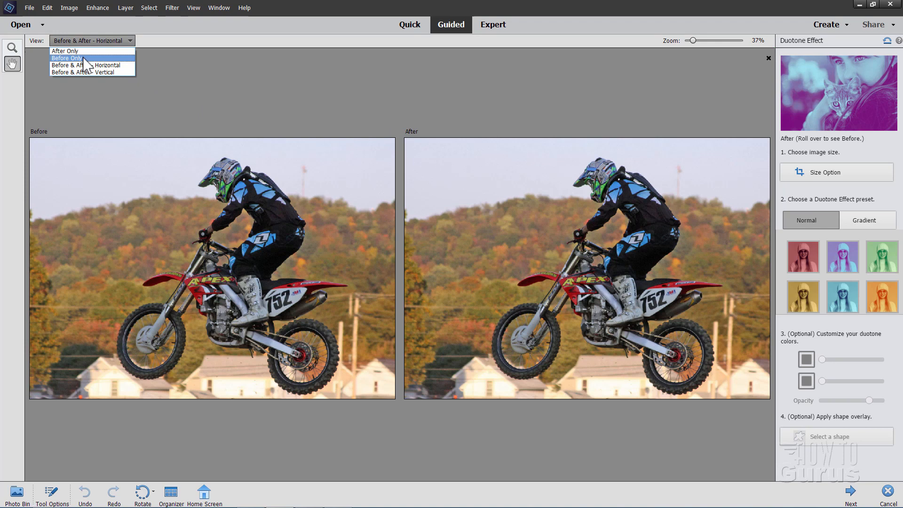
pyautogui.click(90, 57)
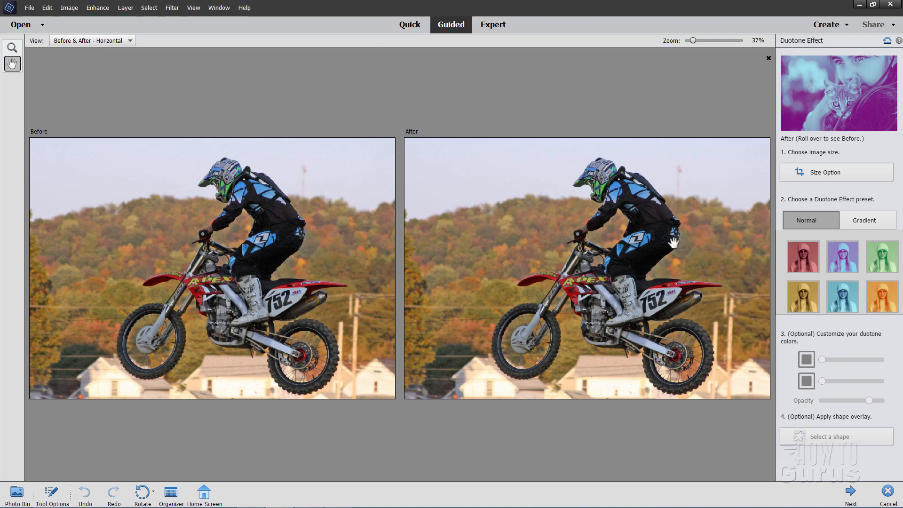
pyautogui.moveTo(843, 328)
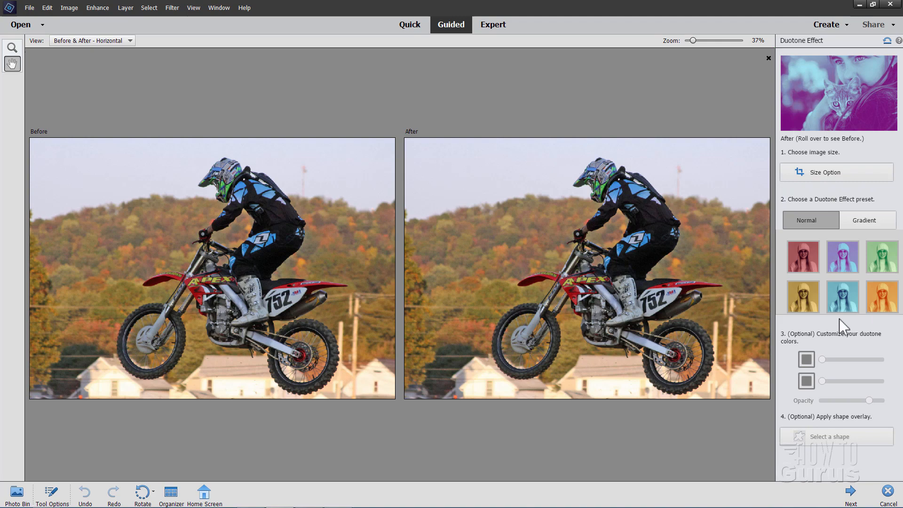
pyautogui.click(827, 172)
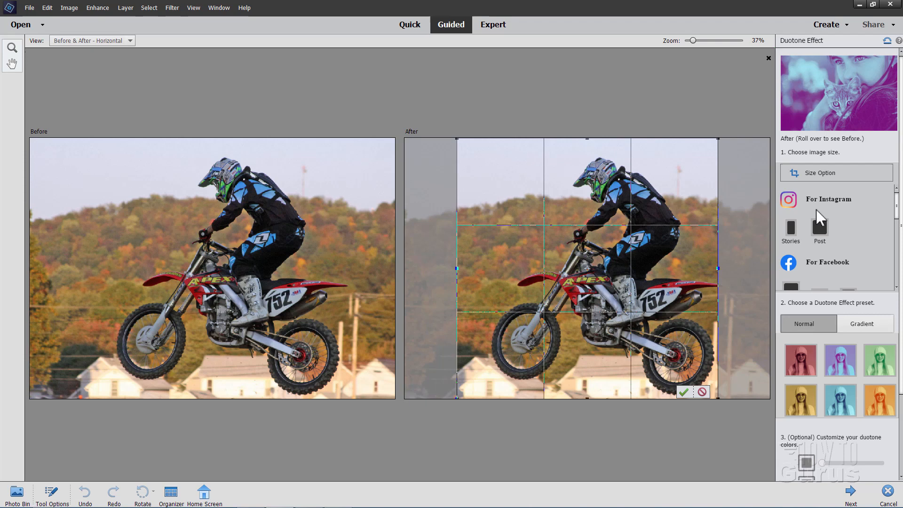
pyautogui.click(837, 173)
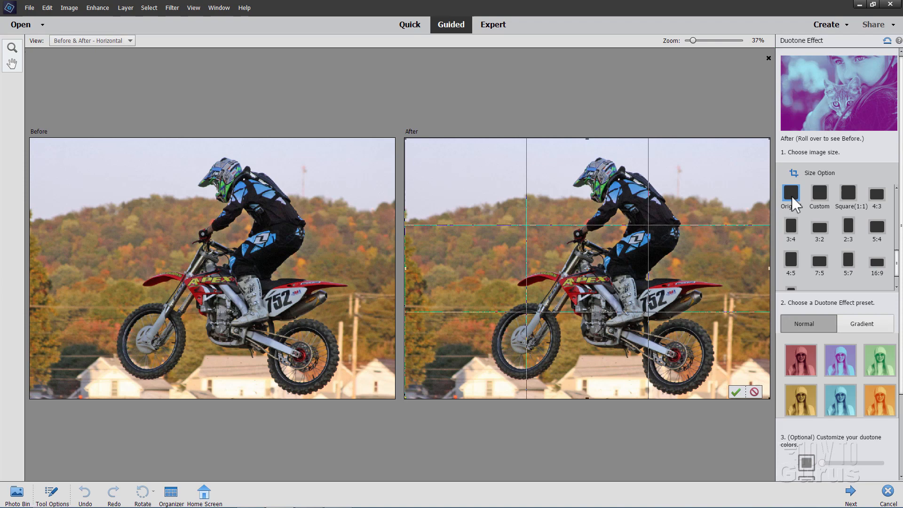
pyautogui.scroll(-3)
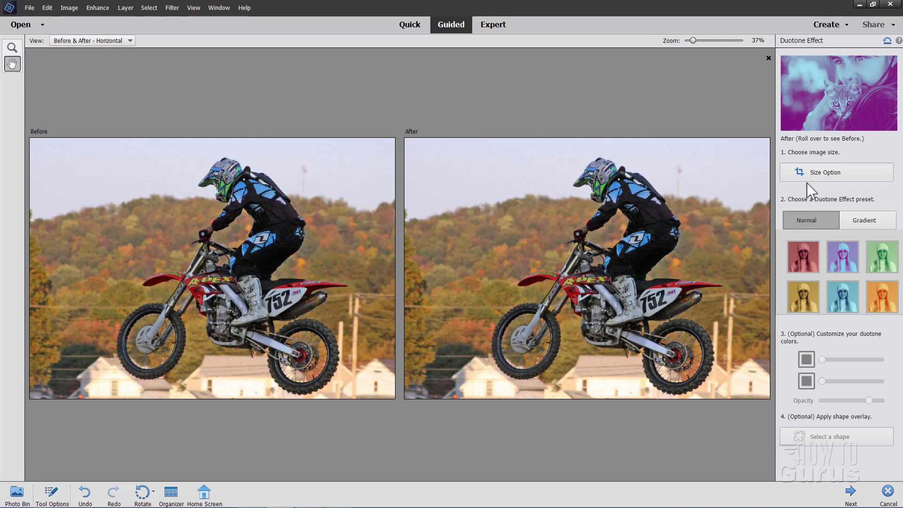
# Apply the purple and light blue Normal preset, trying the Gradient variant before returning to Normal.
pyautogui.click(842, 257)
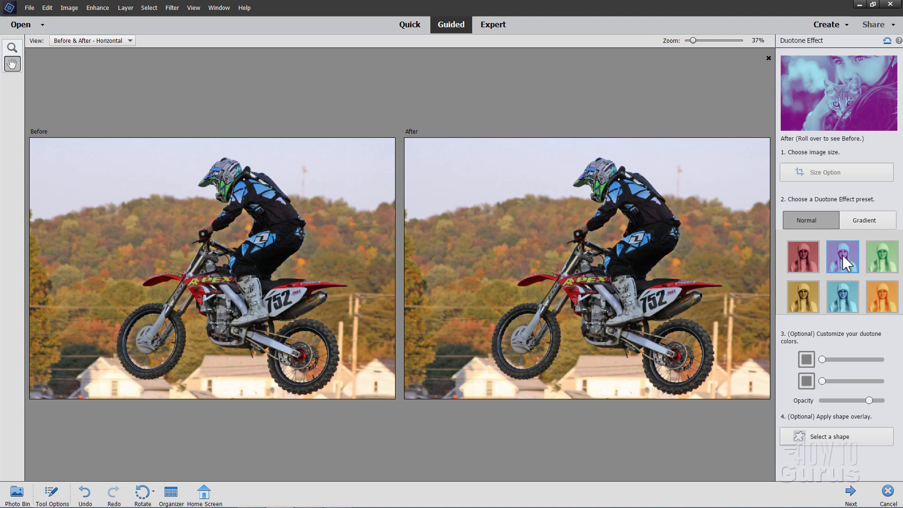
pyautogui.click(864, 221)
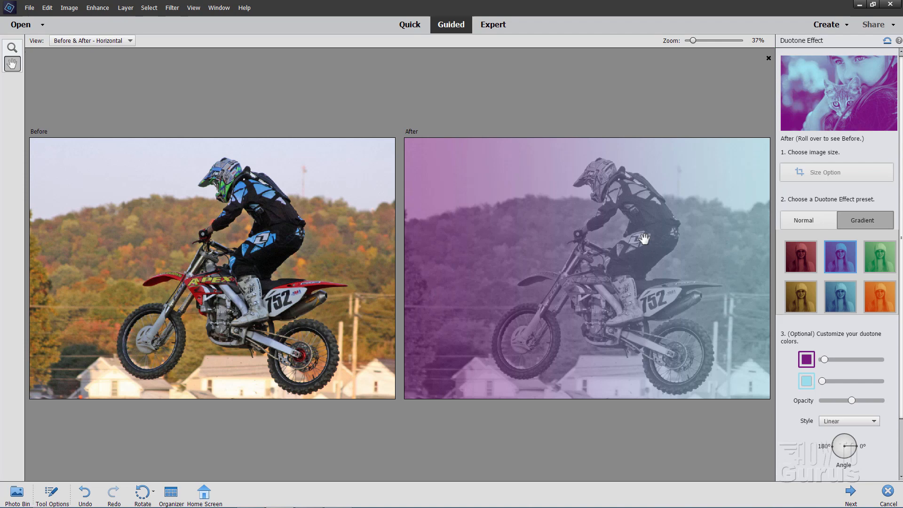
pyautogui.click(807, 221)
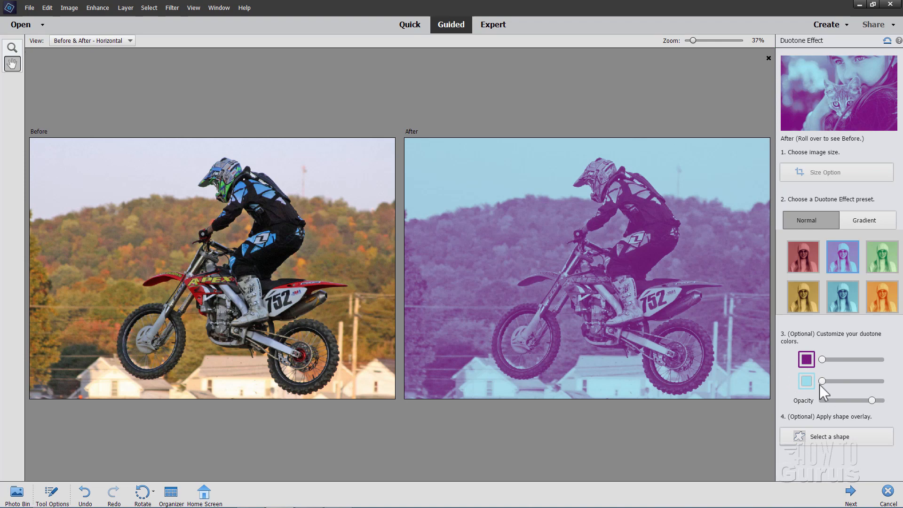
pyautogui.click(806, 359)
pyautogui.write('1c826b')
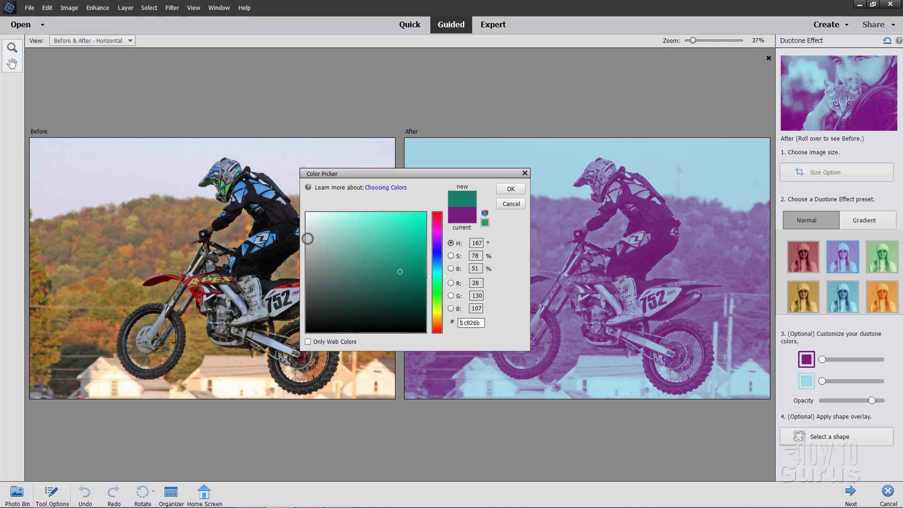
pyautogui.click(313, 225)
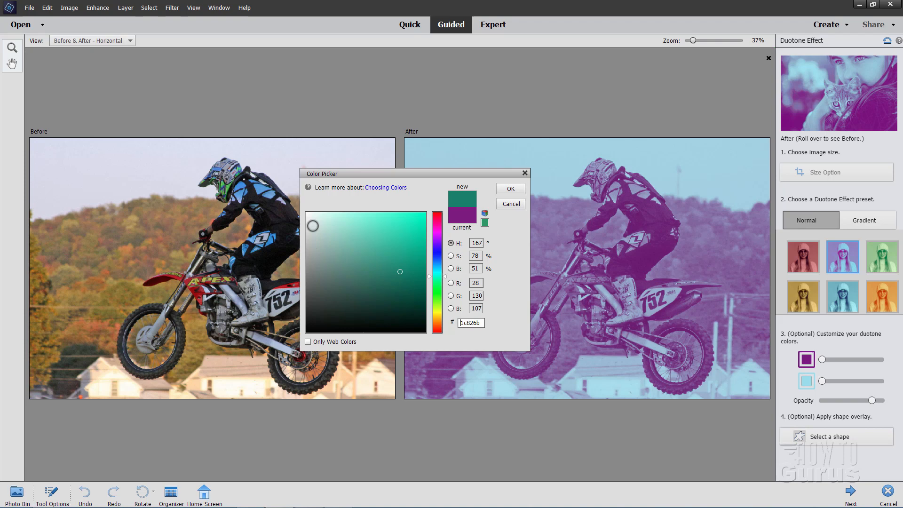
pyautogui.click(509, 188)
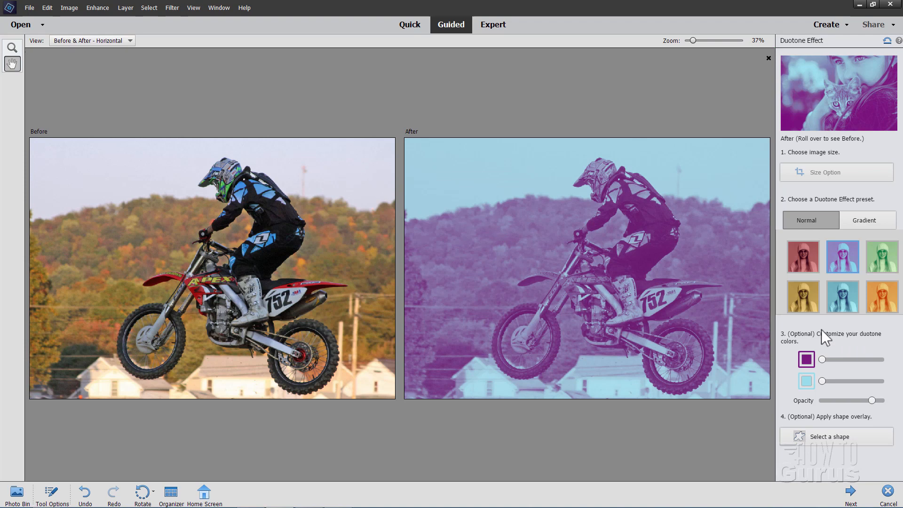
pyautogui.moveTo(668, 306)
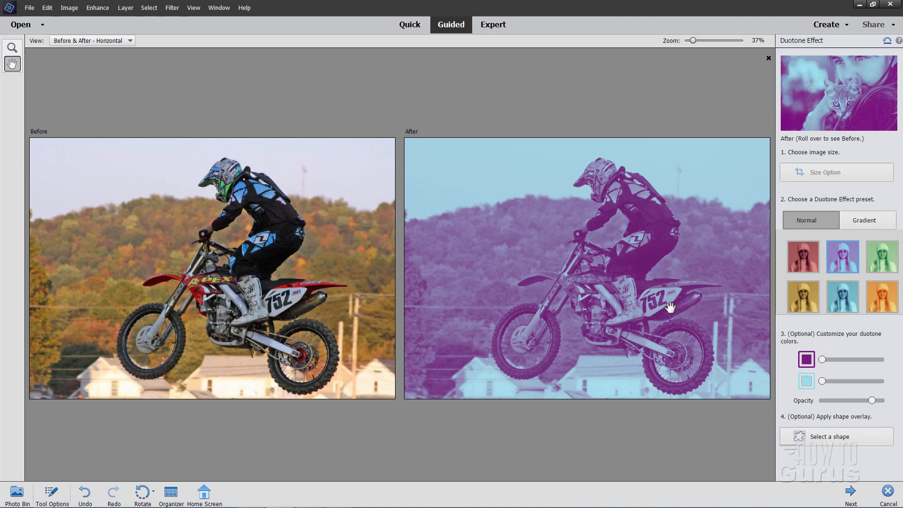
# Confine the duotone to a circle shape, keeping the outside area in colour.
pyautogui.click(821, 384)
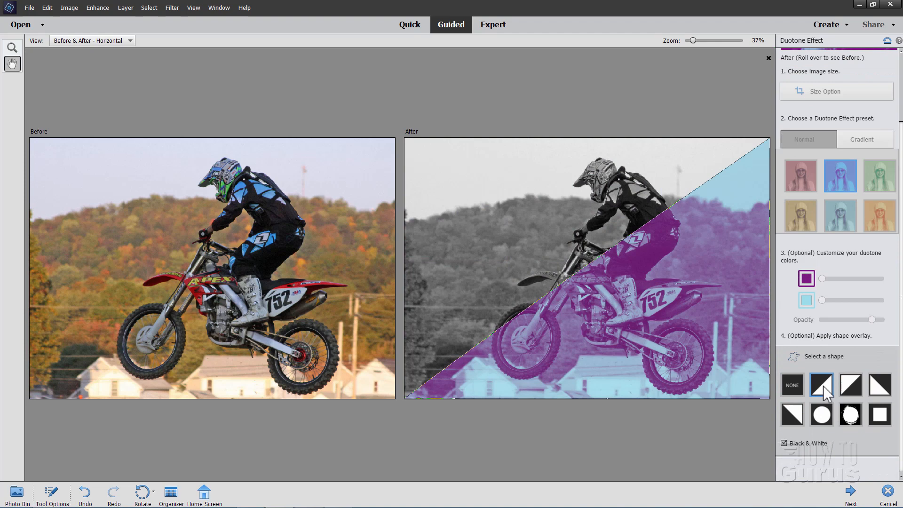
pyautogui.click(791, 385)
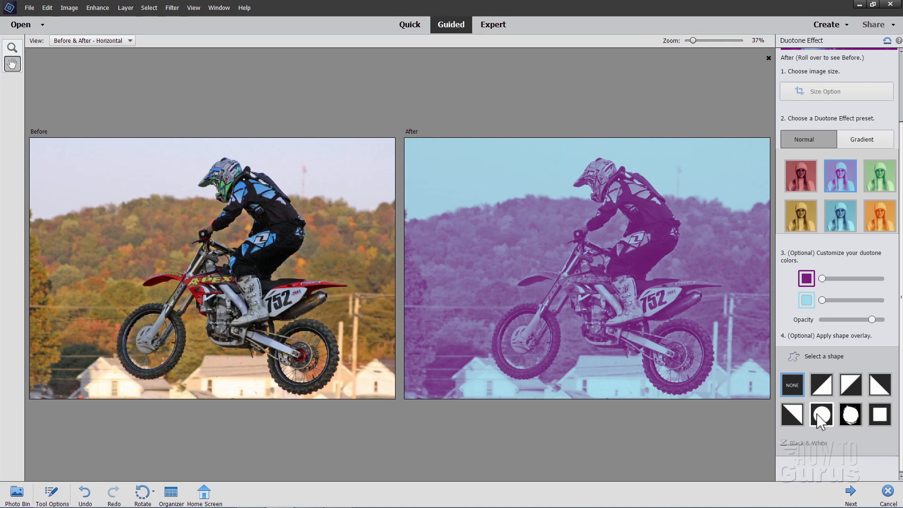
pyautogui.click(850, 414)
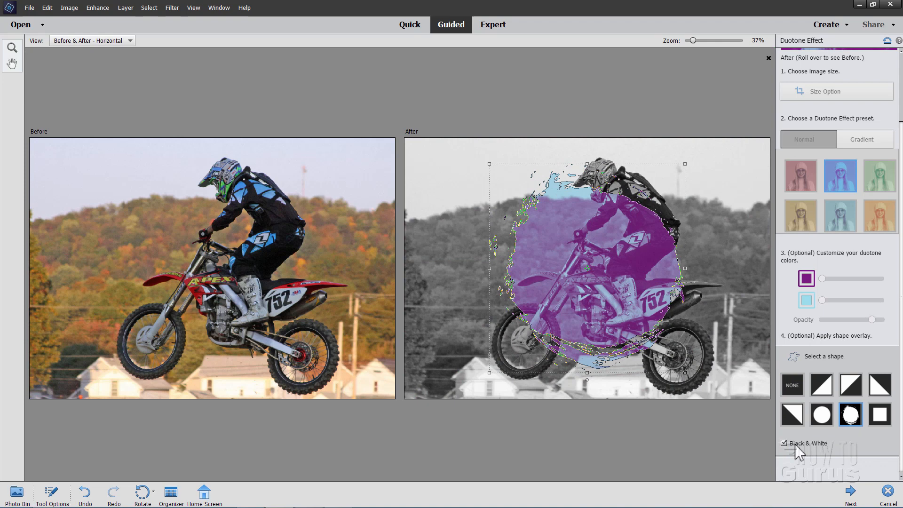
pyautogui.click(821, 385)
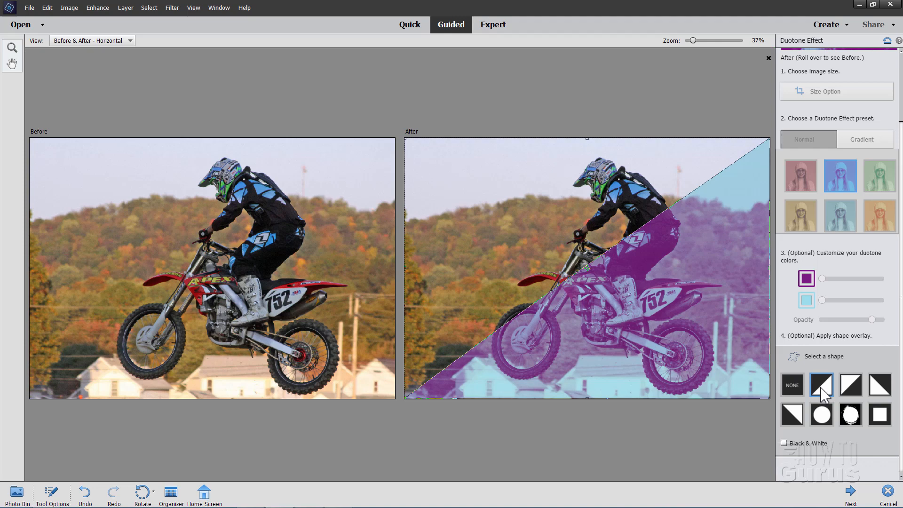
# Try the diagonal shape overlay, then remove the shape overlays from the duotone.
pyautogui.click(792, 414)
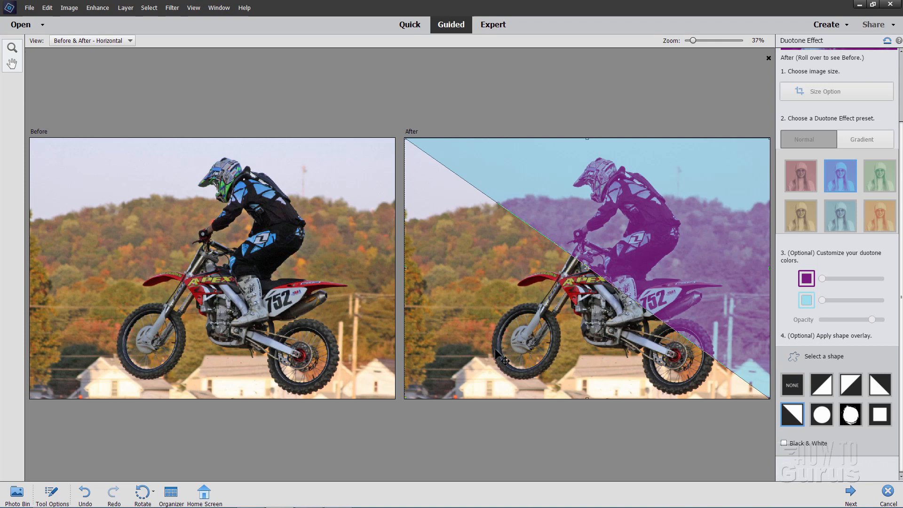
pyautogui.click(785, 443)
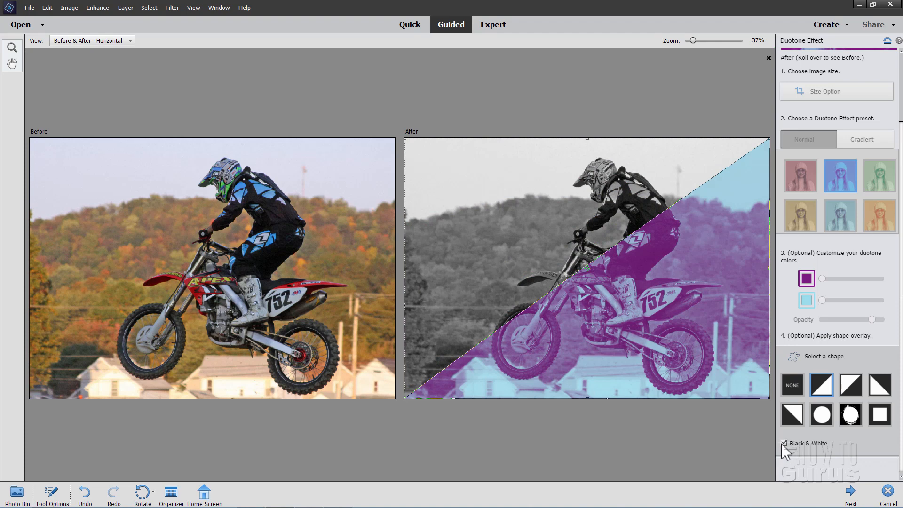
pyautogui.click(851, 490)
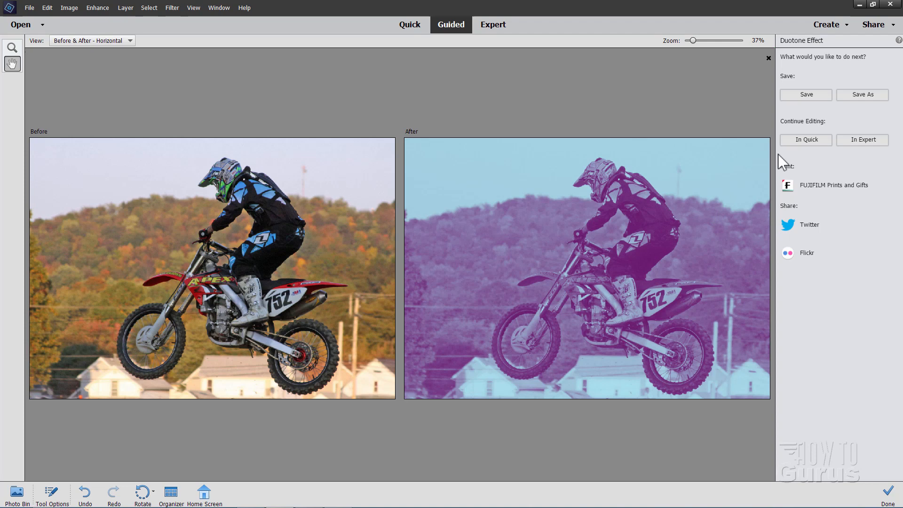
pyautogui.moveTo(803, 130)
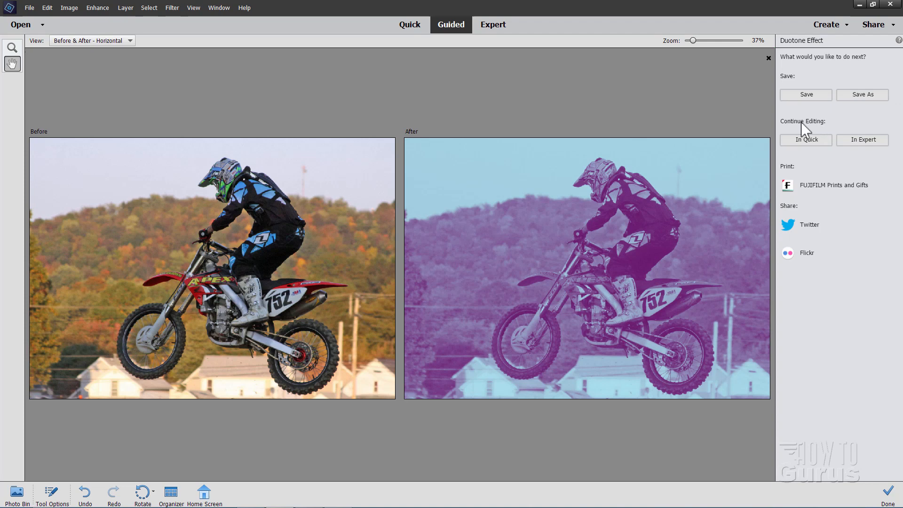
pyautogui.moveTo(866, 198)
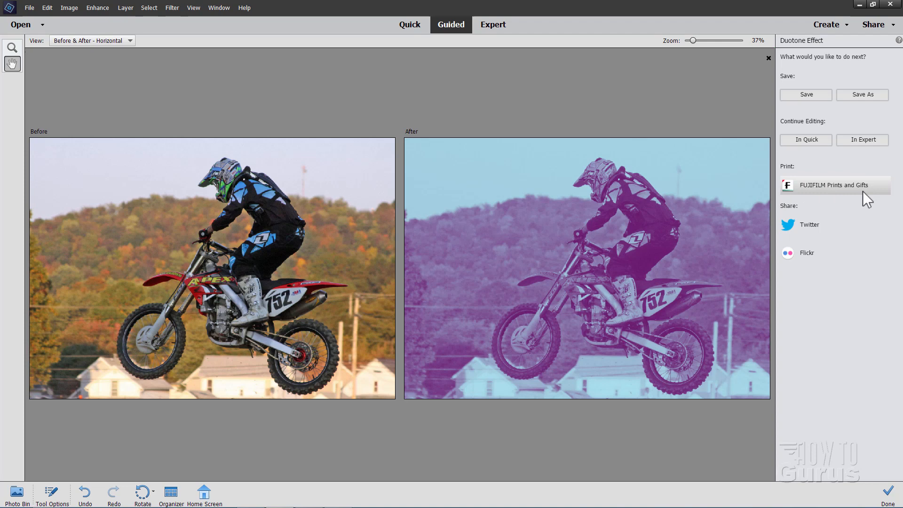
pyautogui.moveTo(694, 182)
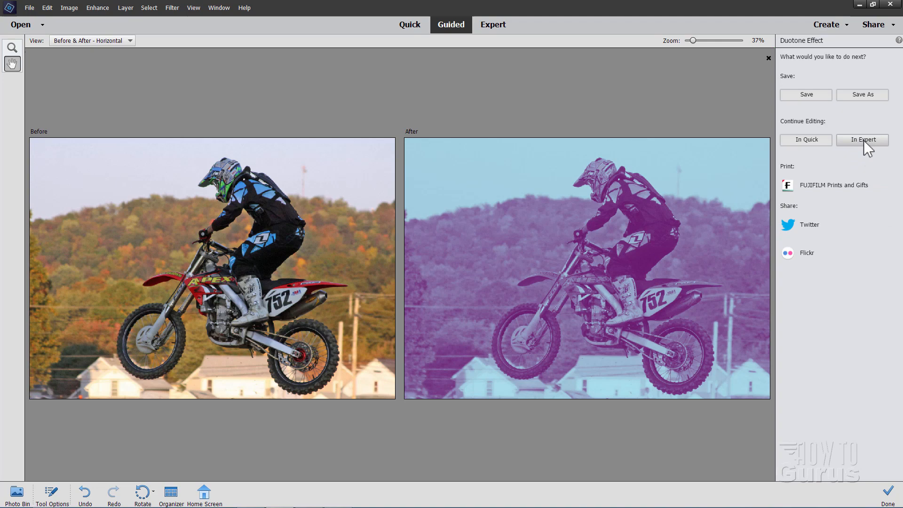
# Continue editing the purple-and-cyan duotone result in Expert mode.
pyautogui.click(862, 139)
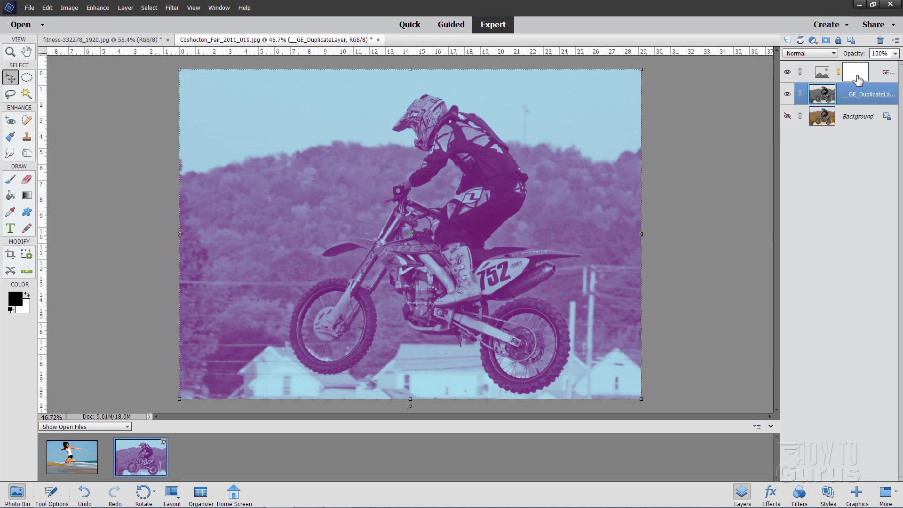
pyautogui.moveTo(822, 72)
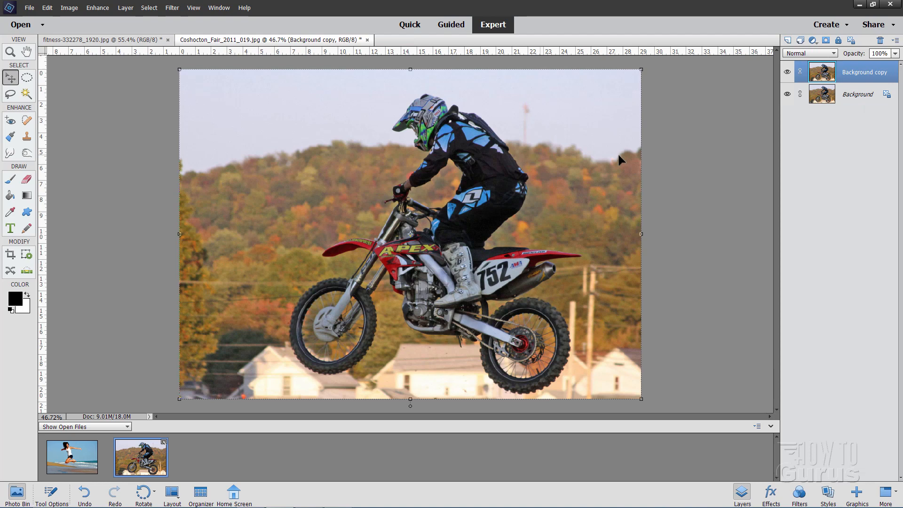
# Convert the duplicated photo layer to black and white using the Vivid Landscapes style.
pyautogui.click(96, 8)
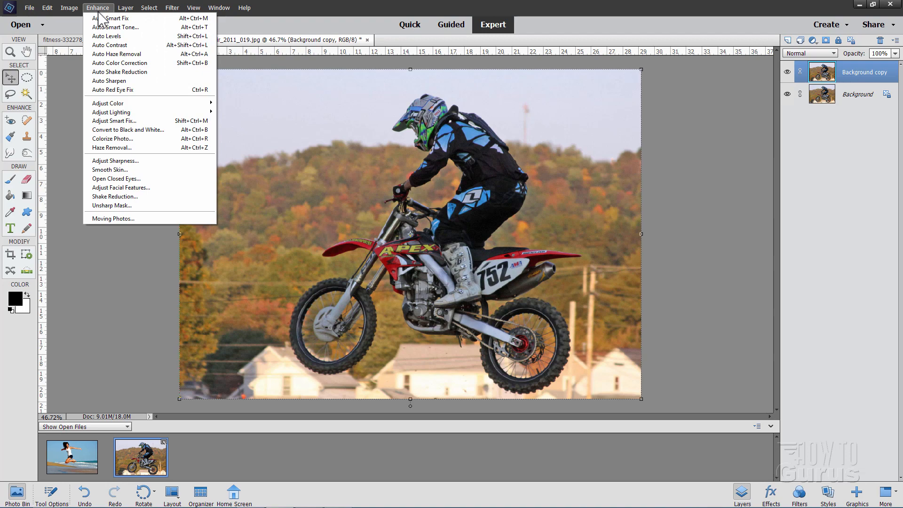
pyautogui.click(127, 130)
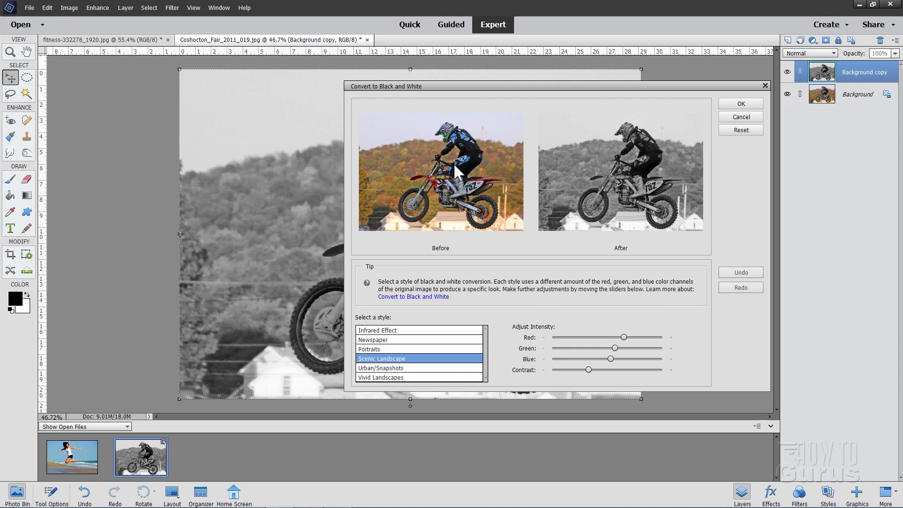
pyautogui.click(381, 367)
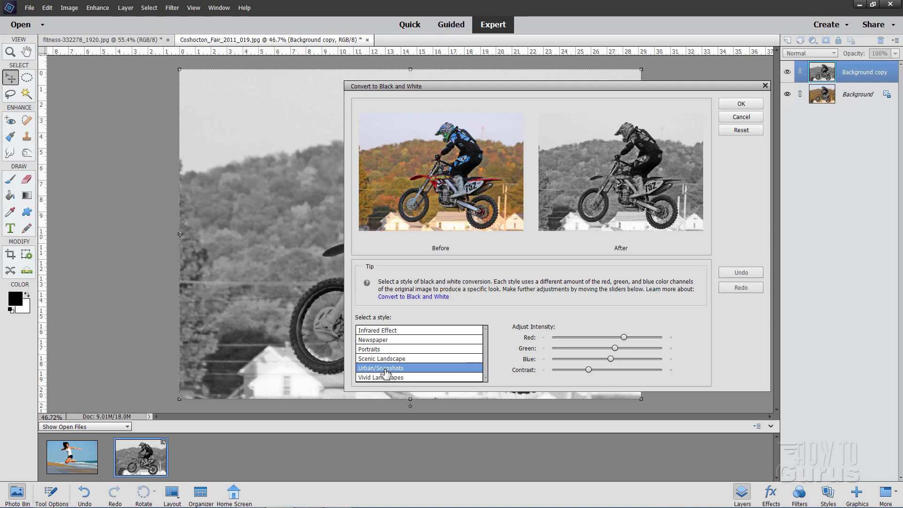
pyautogui.click(380, 378)
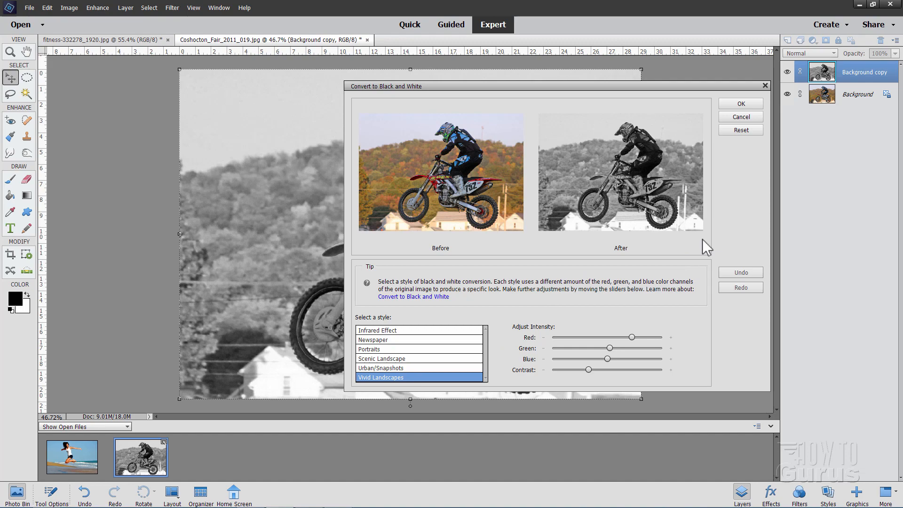
pyautogui.click(741, 103)
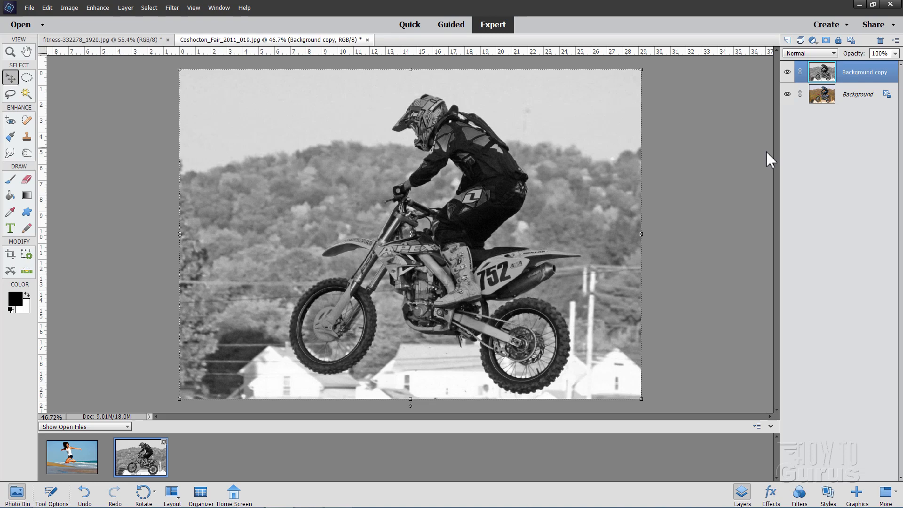
# Add a Gradient Map adjustment layer above the black-and-white photo layer.
pyautogui.click(125, 8)
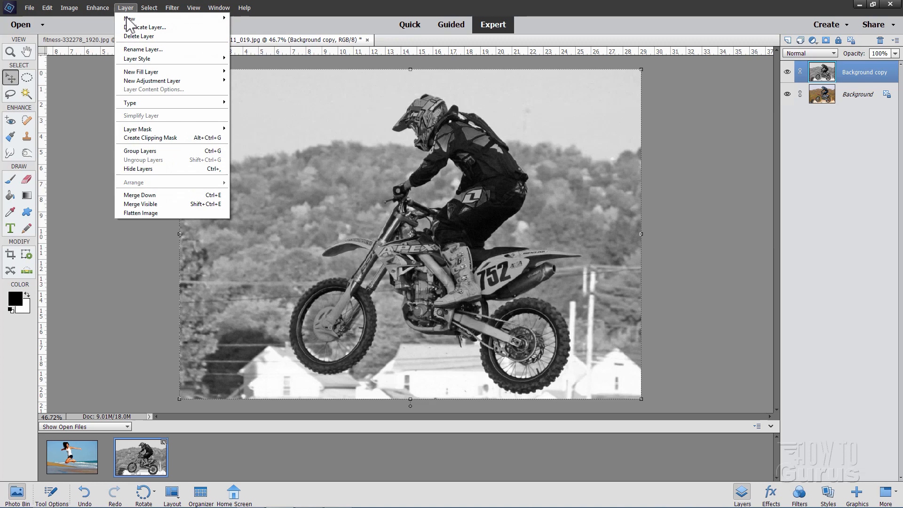
pyautogui.click(153, 81)
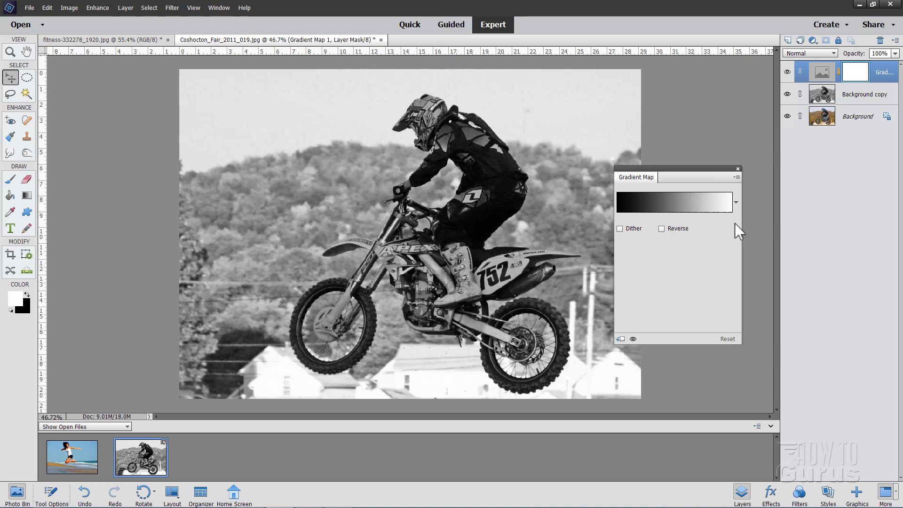
pyautogui.moveTo(740, 219)
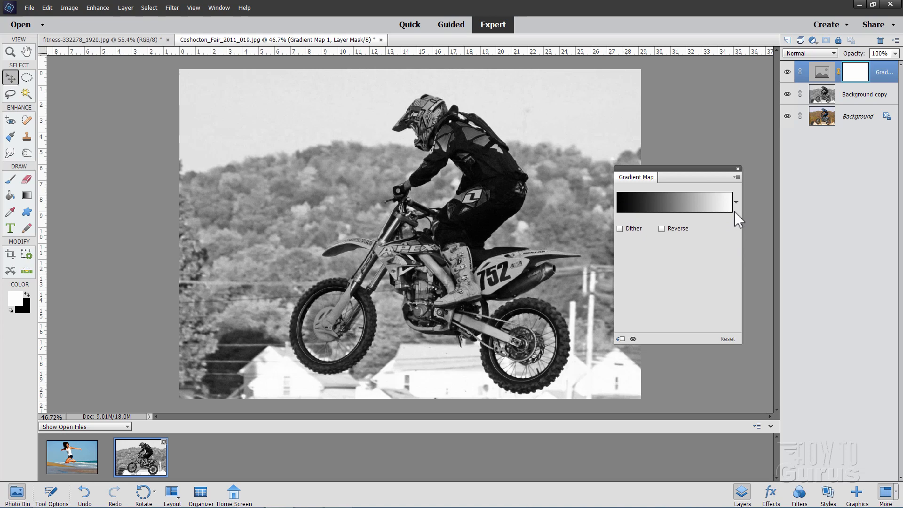
# Apply the Violet, Orange preset in the Gradient Editor and select its orange colour stop.
pyautogui.click(671, 201)
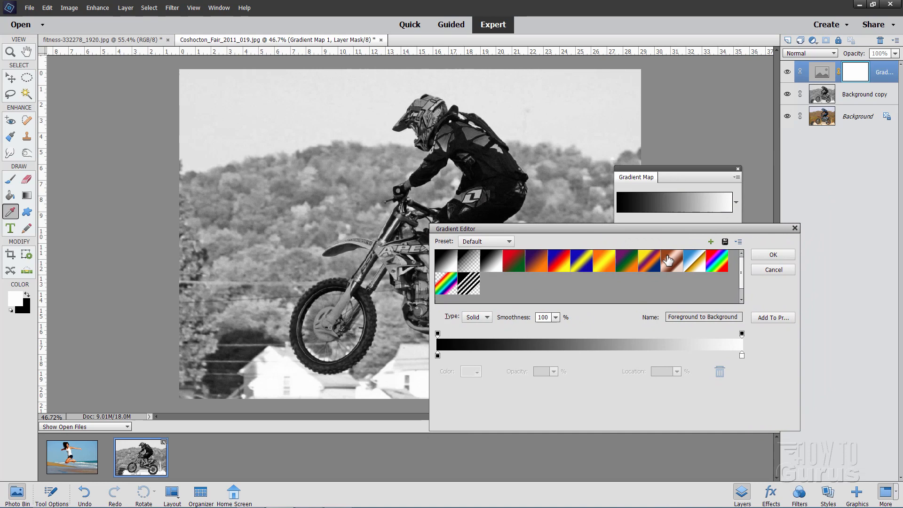
pyautogui.moveTo(535, 264)
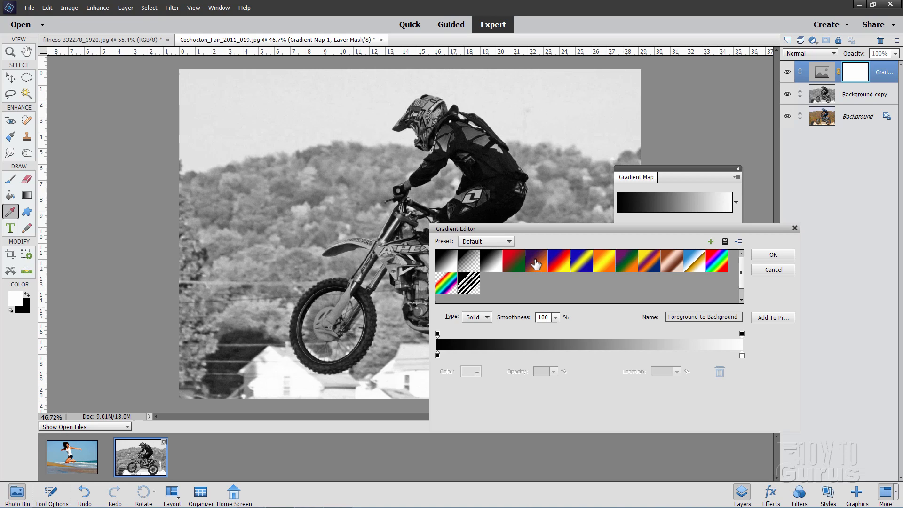
pyautogui.click(536, 261)
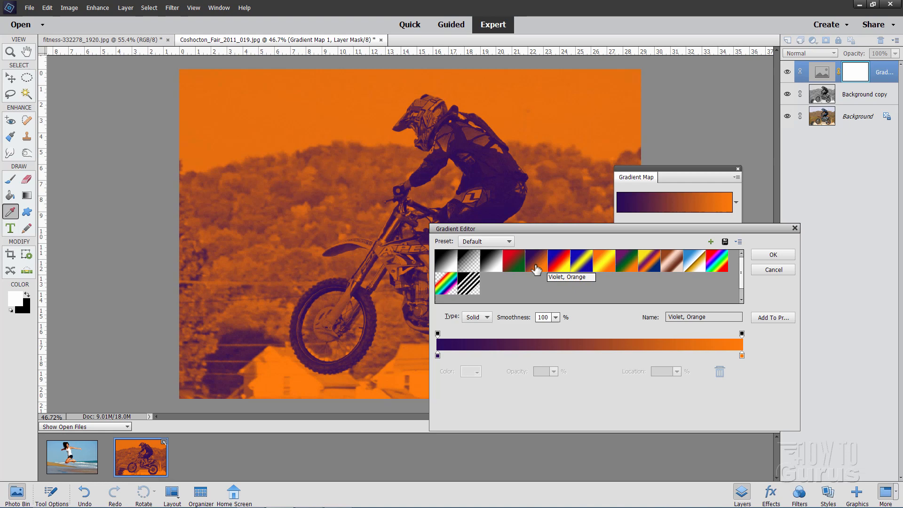
pyautogui.moveTo(457, 235)
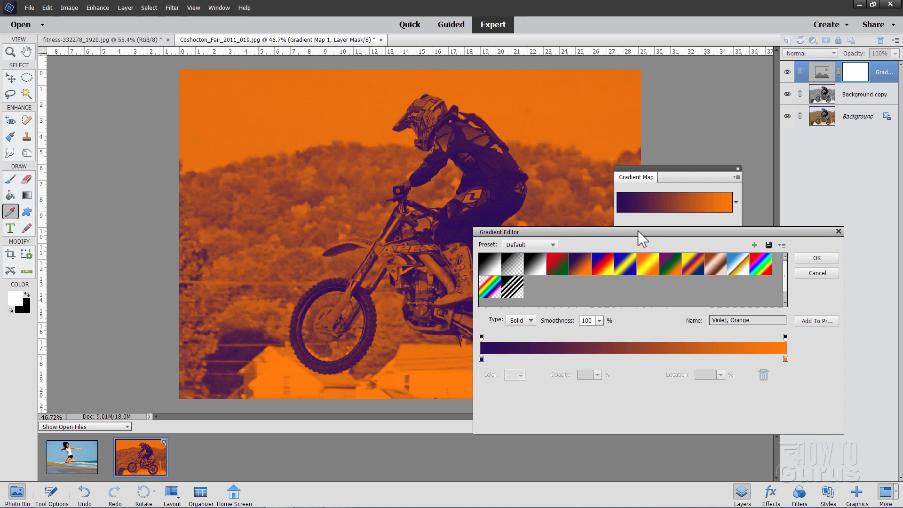
pyautogui.click(576, 356)
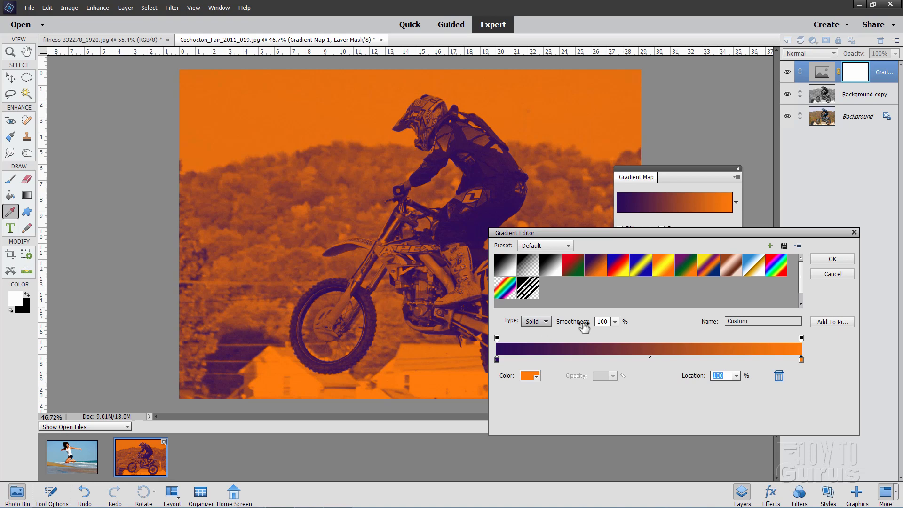
# Recolour the gradient stops to deep blue and light cyan for a blue-to-cyan duotone.
pyautogui.click(497, 358)
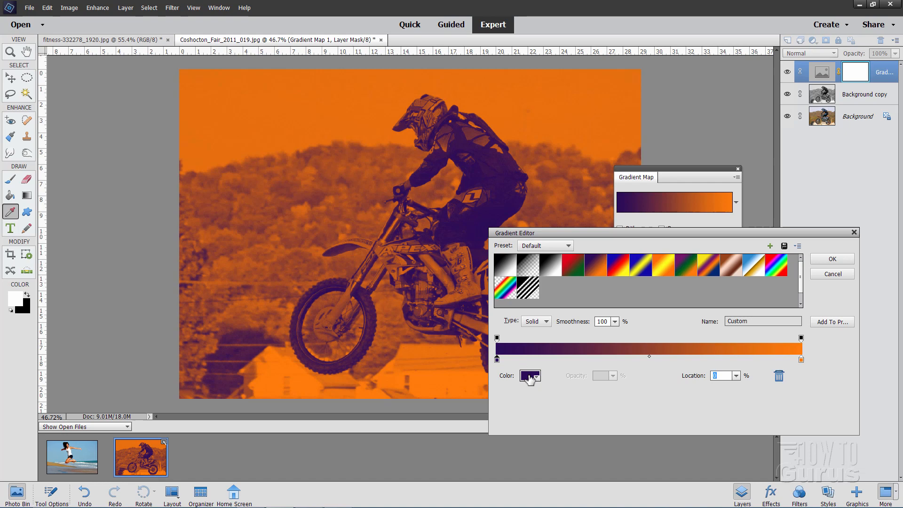
pyautogui.click(529, 376)
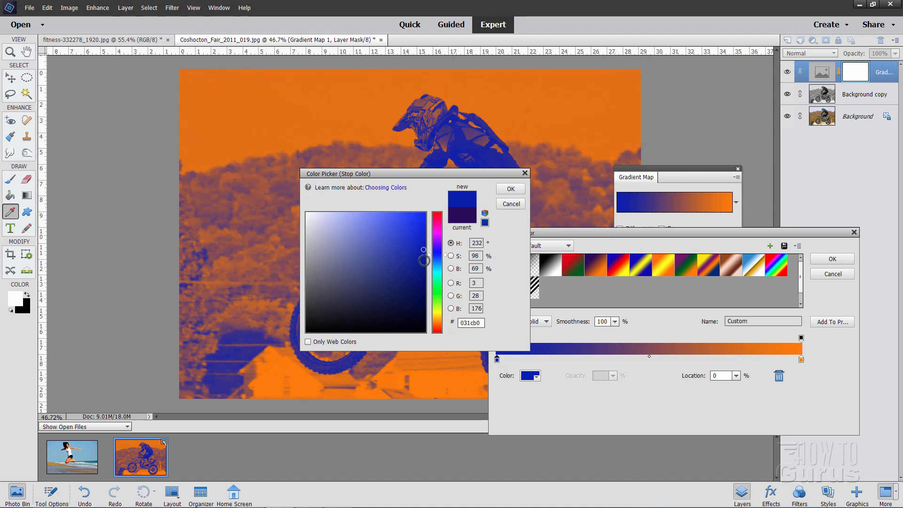
pyautogui.click(509, 188)
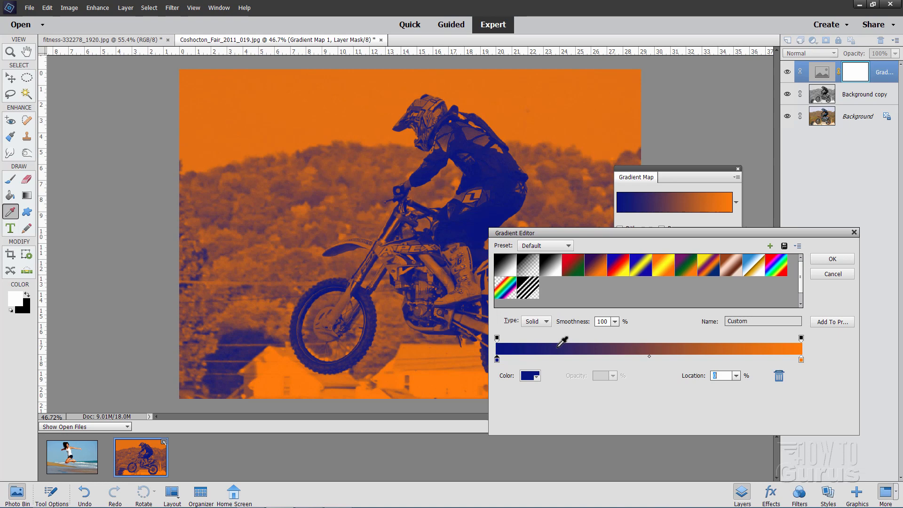
pyautogui.click(527, 376)
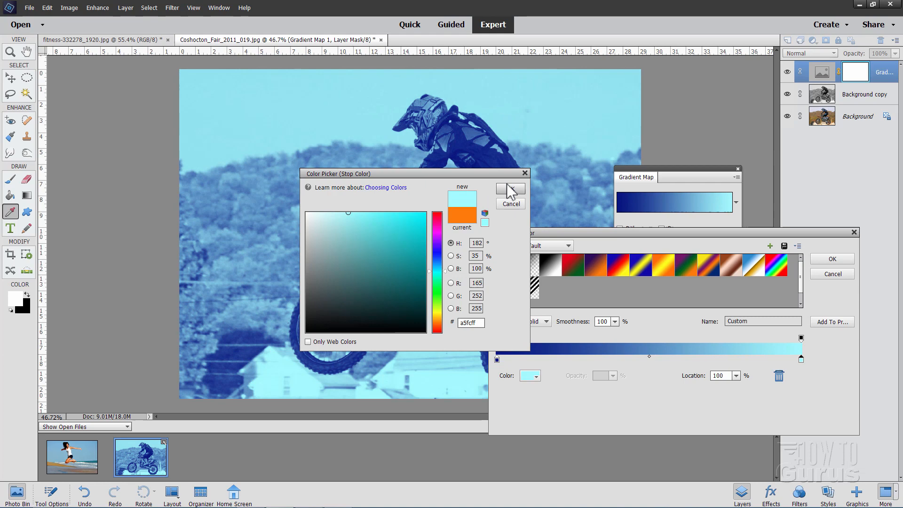
pyautogui.click(510, 203)
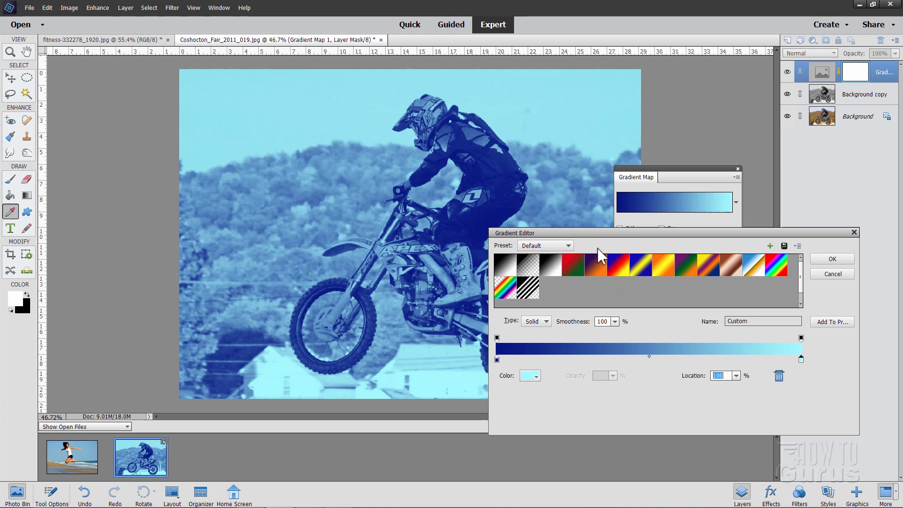
# Browse preset sets, trying Orange, Blue before settling on a yellow/purple gradient.
pyautogui.click(567, 246)
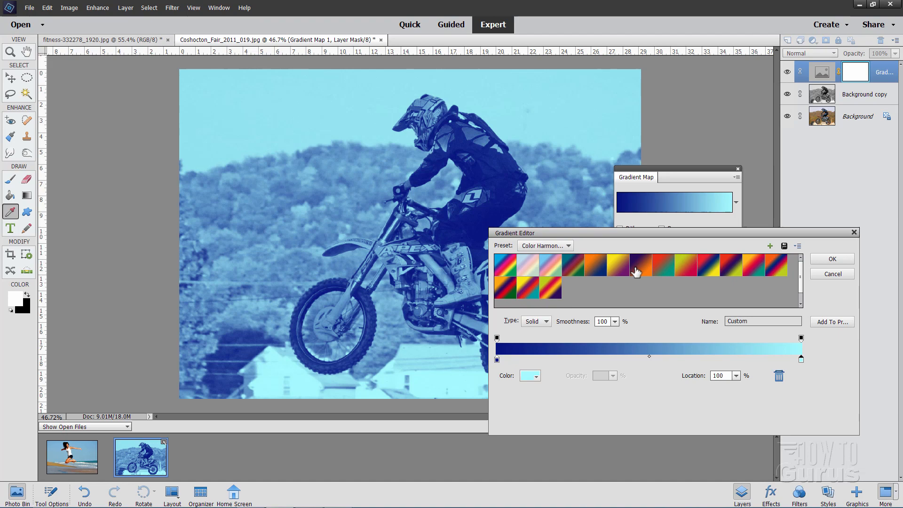
pyautogui.click(595, 265)
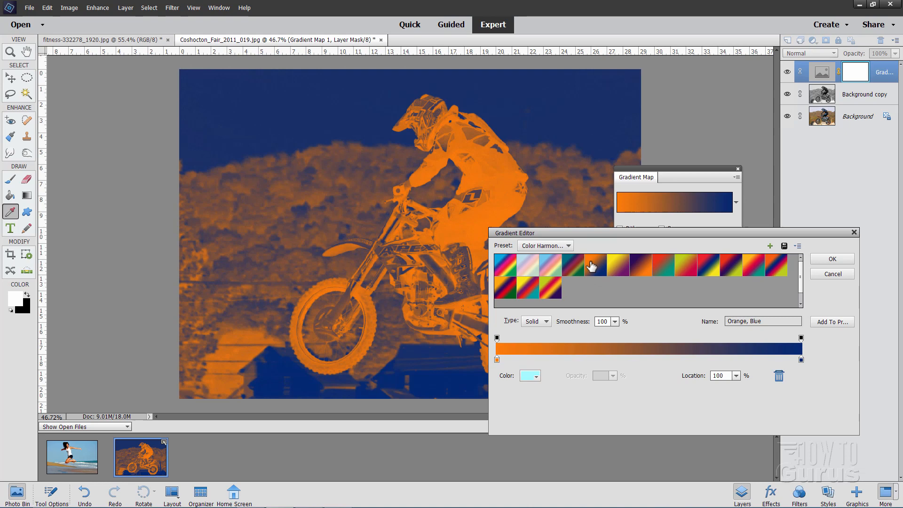
pyautogui.click(544, 246)
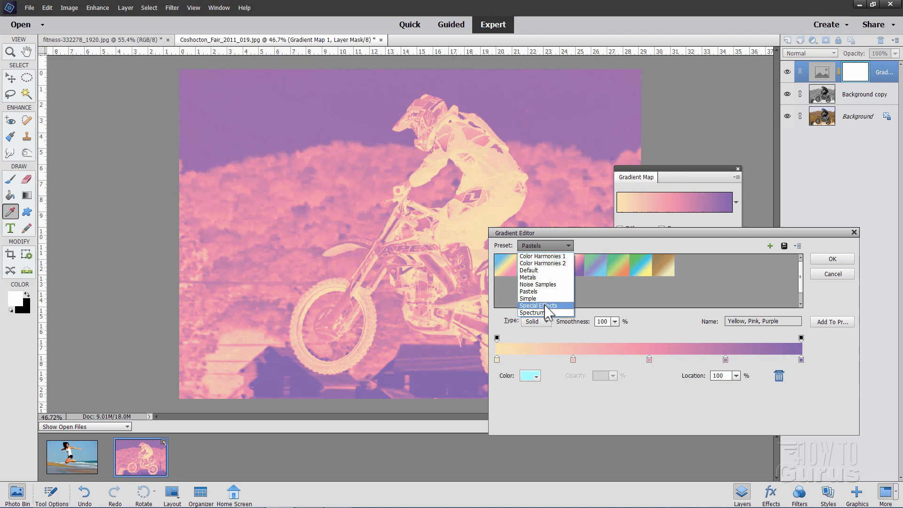
pyautogui.click(538, 304)
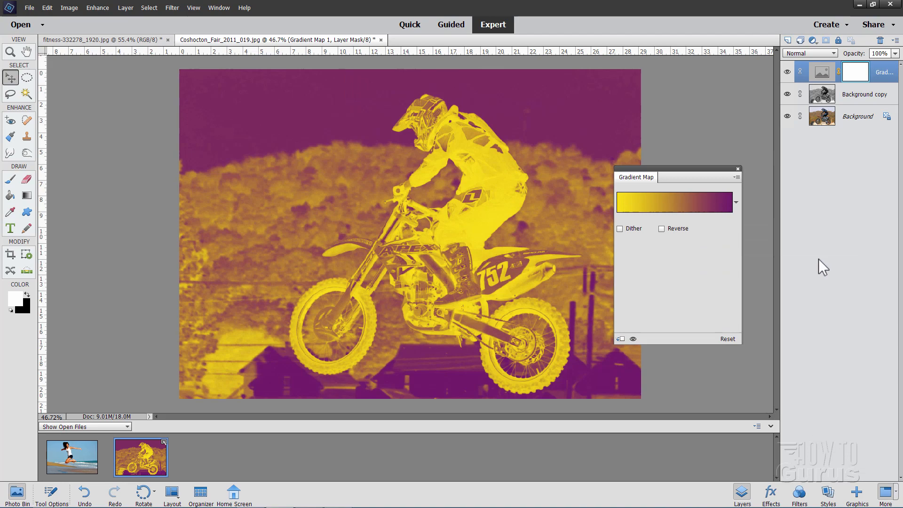
# Reverse the gradient map so the rider reads purple against a yellow background.
pyautogui.click(662, 228)
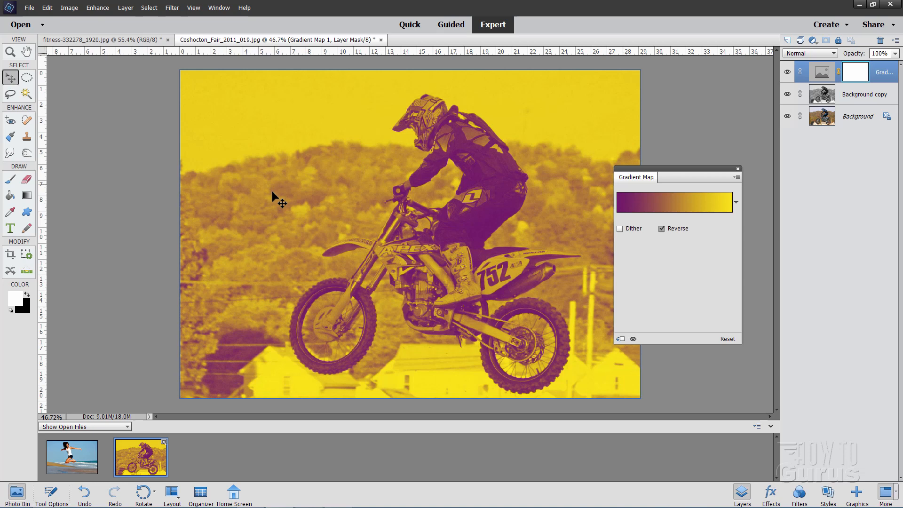
pyautogui.moveTo(676, 280)
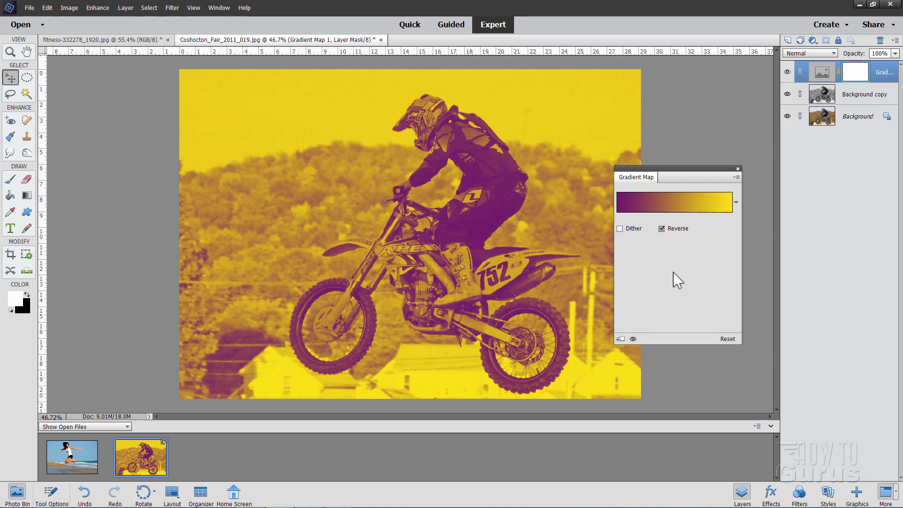
pyautogui.moveTo(739, 175)
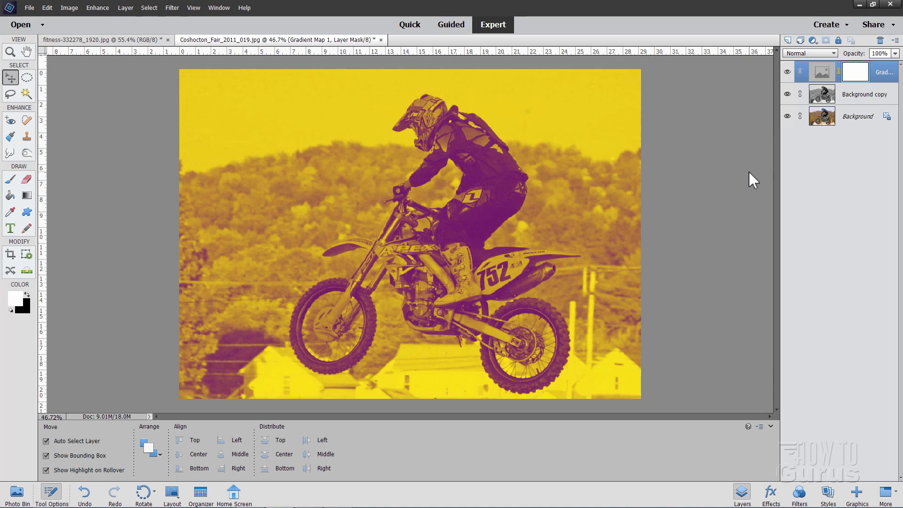
# Add the splatter-edged circle from the Graphics shapes library as a layer over the rider.
pyautogui.click(856, 494)
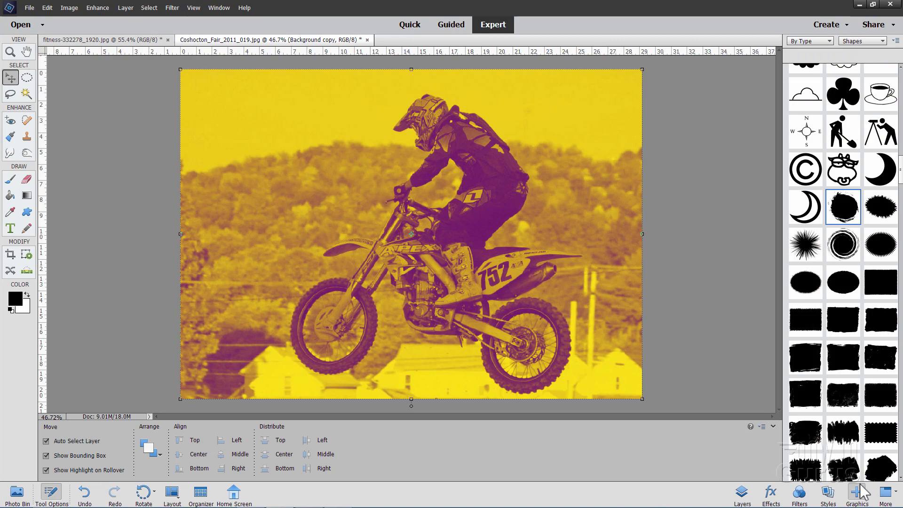
pyautogui.scroll(-3)
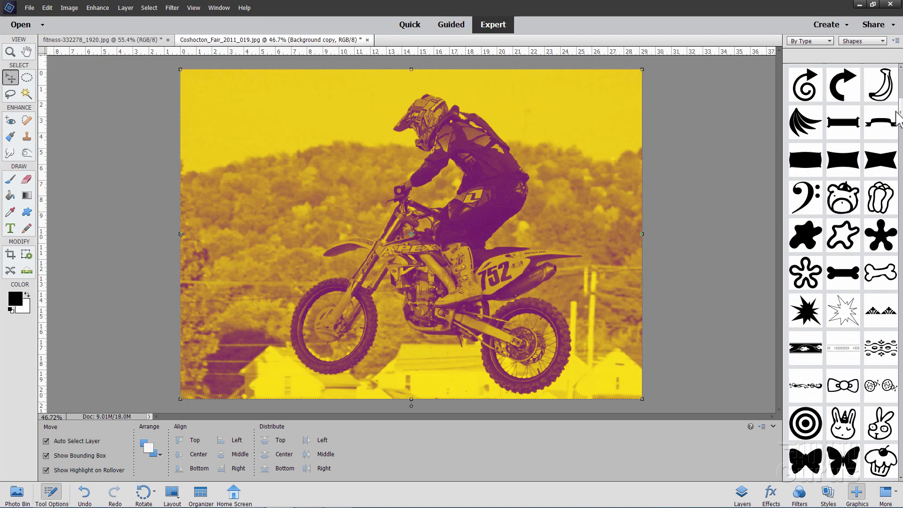
pyautogui.scroll(-3)
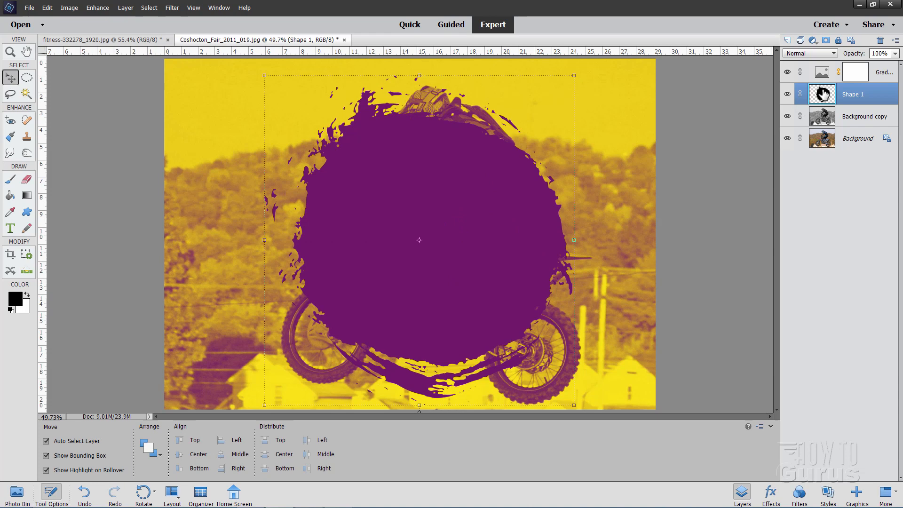
# Copy the splatter circle into the Gradient Map mask, hide Shape 1, and view the grayscale-circle result.
pyautogui.press('ctrl')
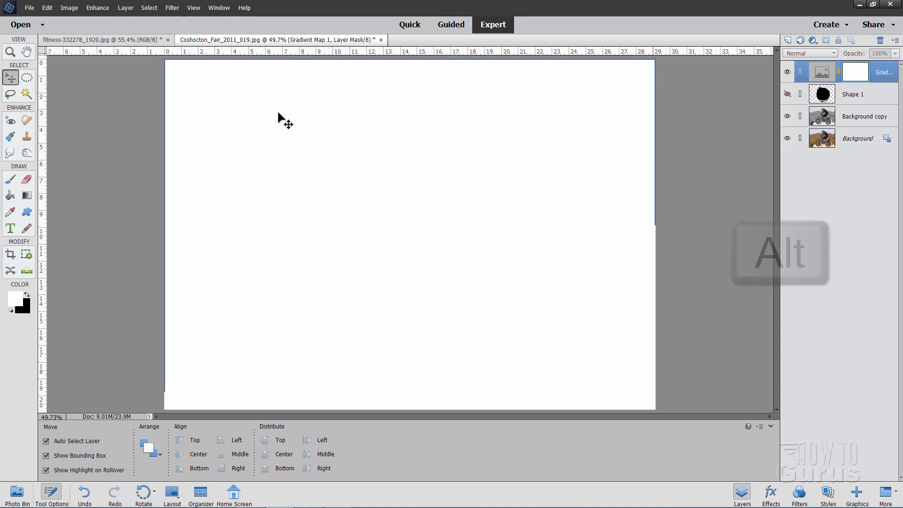
pyautogui.click(149, 7)
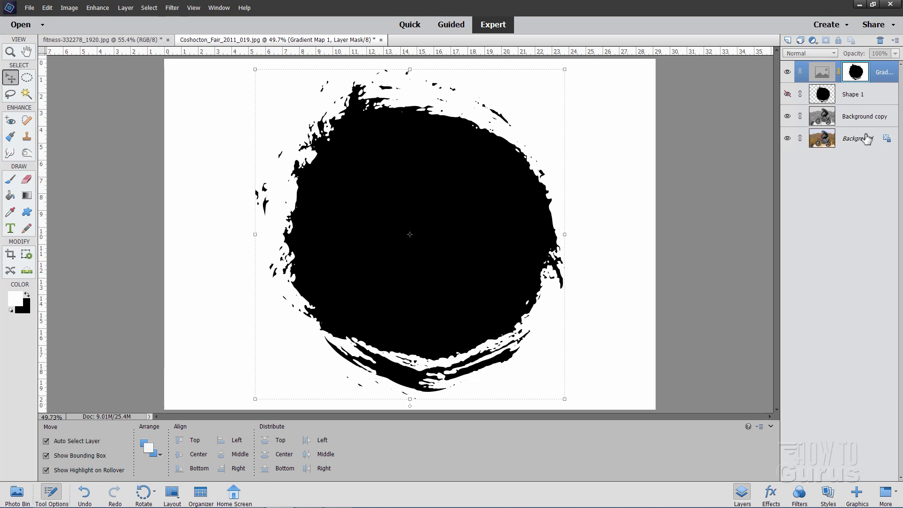
pyautogui.click(858, 139)
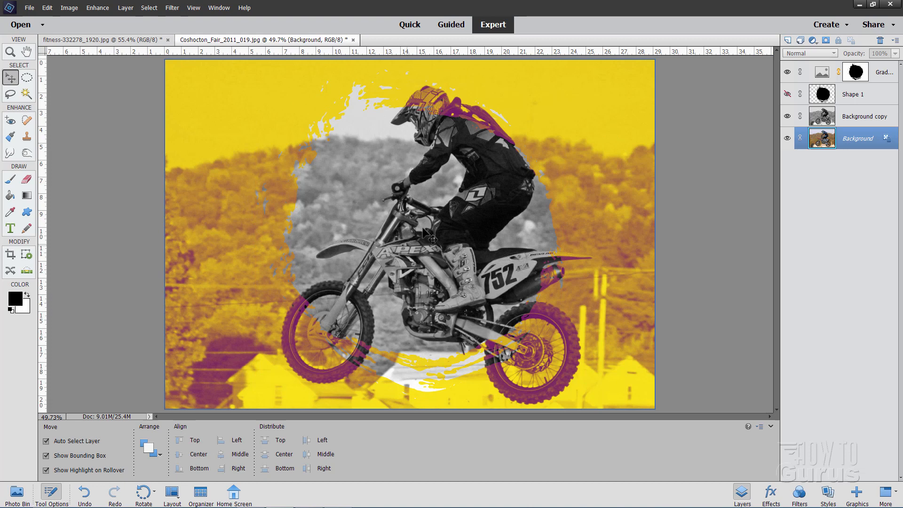
pyautogui.click(171, 7)
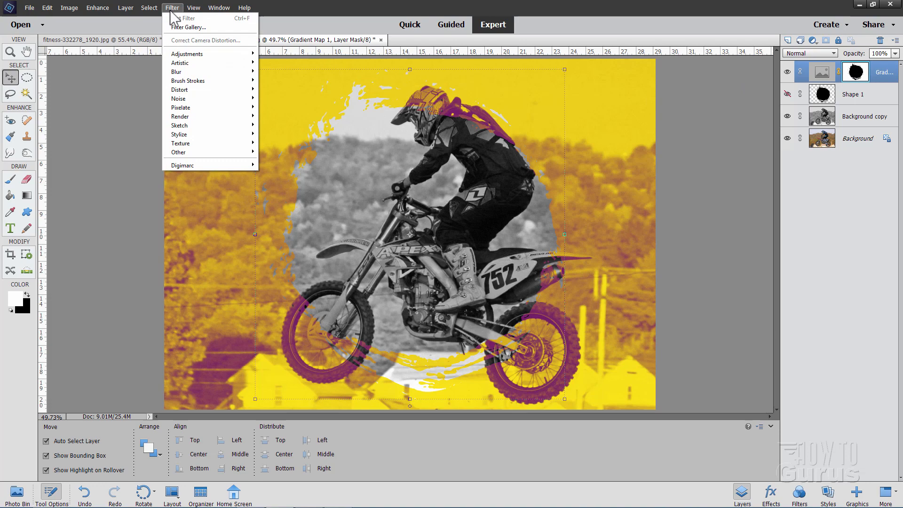